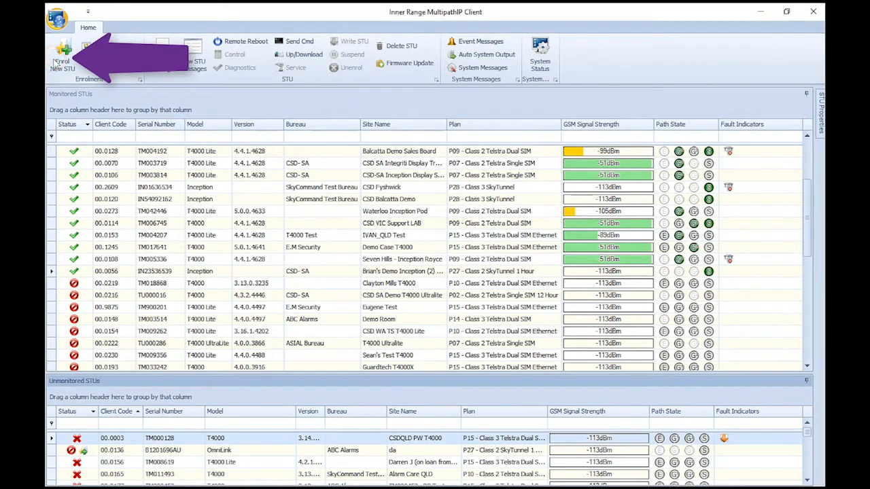
Step: Begin enrolling an STU with serial TM000187, client code 64.9876 and site name Eugene Test Demo
left_click(62, 55)
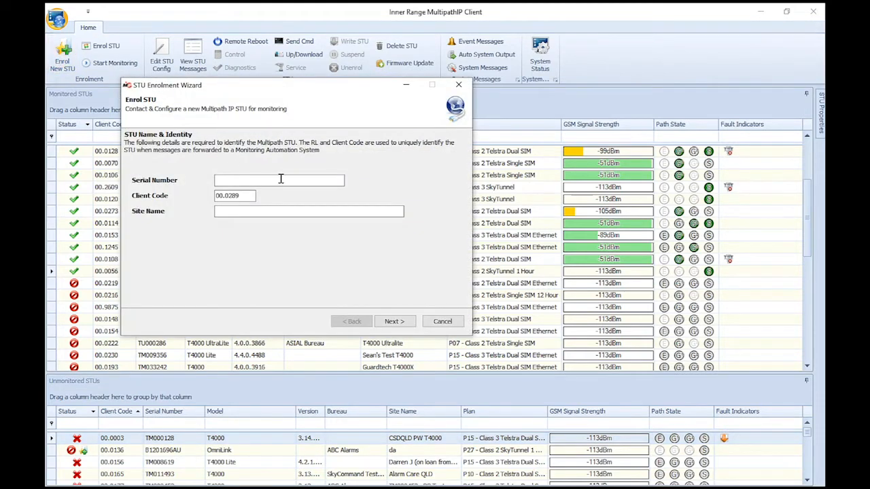
type("TM000187")
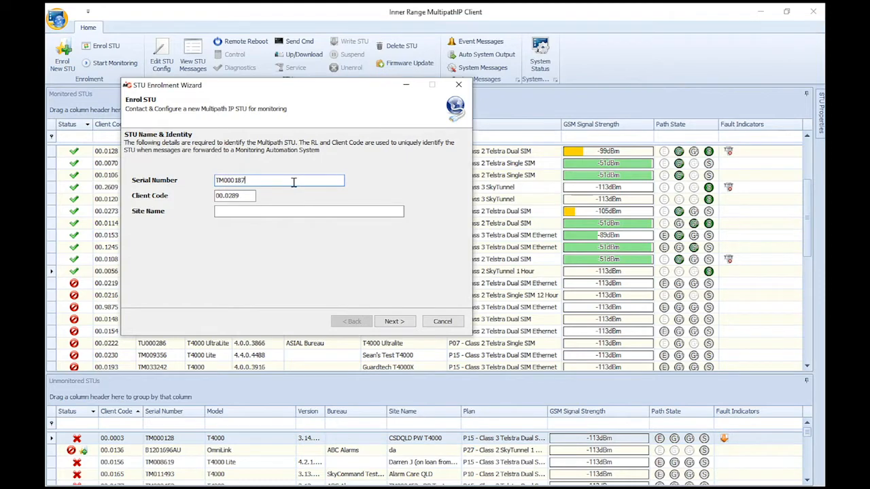
triple_click(234, 195)
type("00.98")
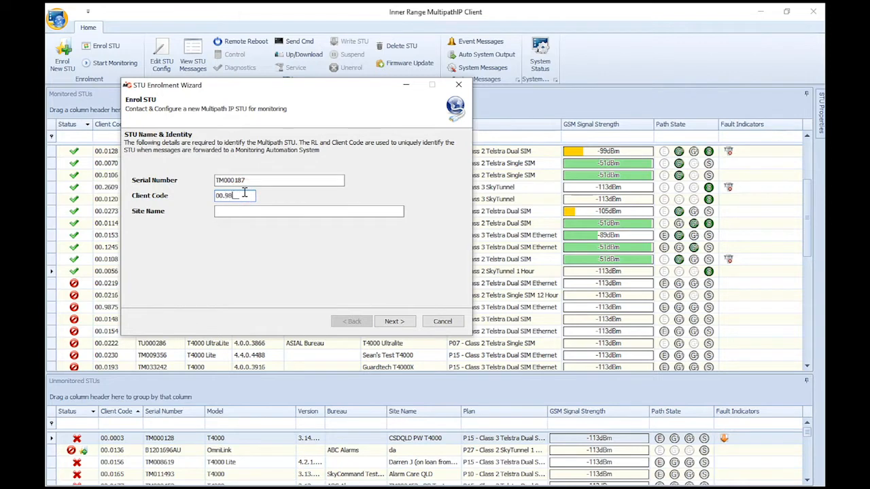
type("78")
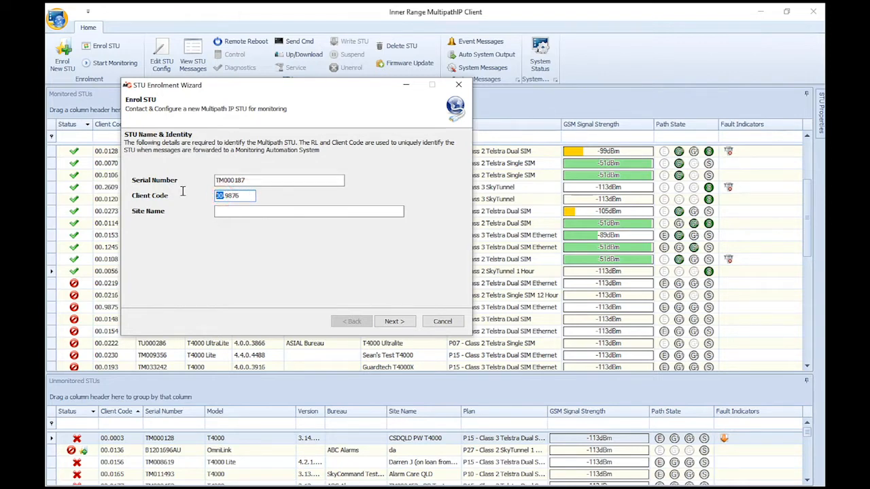
type("64")
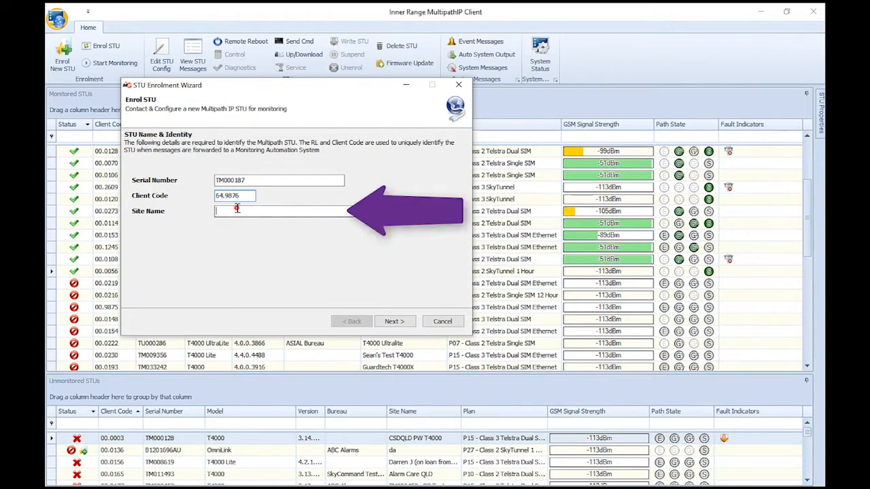
type("Eu")
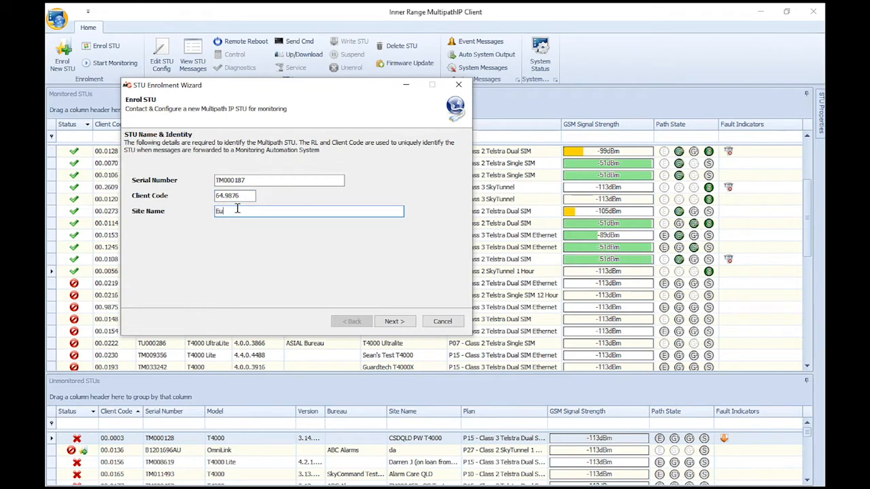
type("Eugene Test Demo")
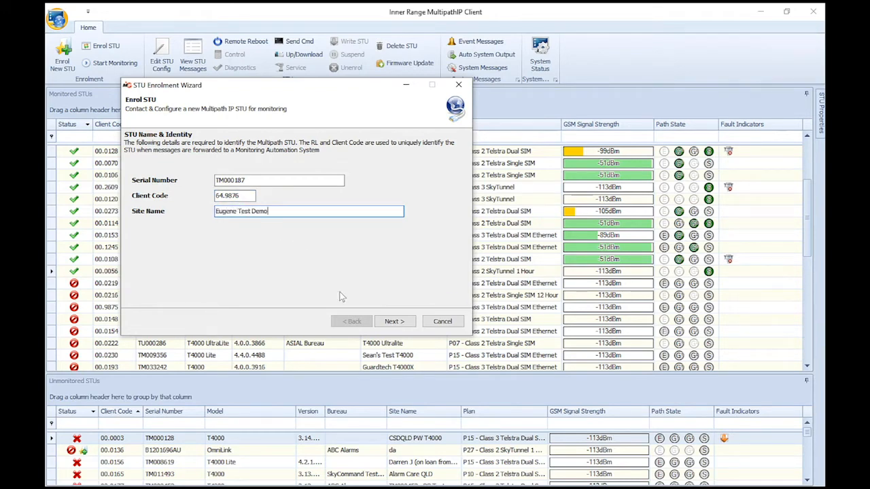
Step: Choose monitoring plan P09 - Class 2 Telstra Dual SIM for the new STU
left_click(394, 320)
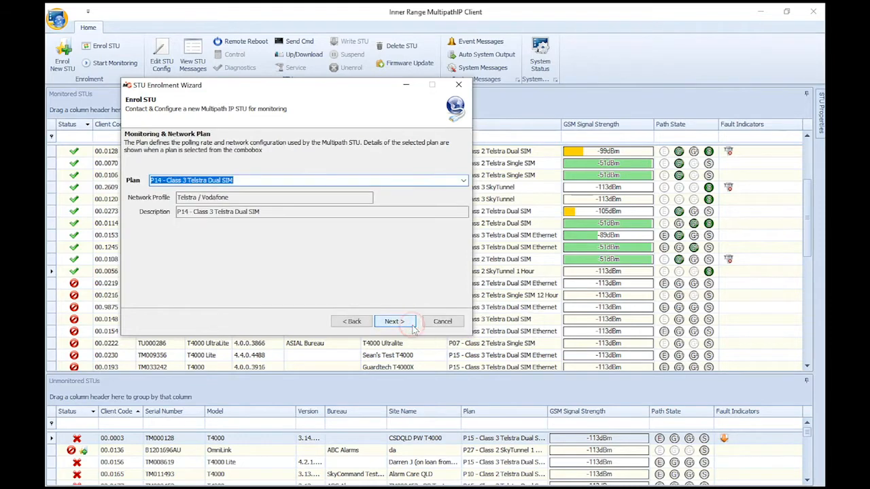
left_click(463, 180)
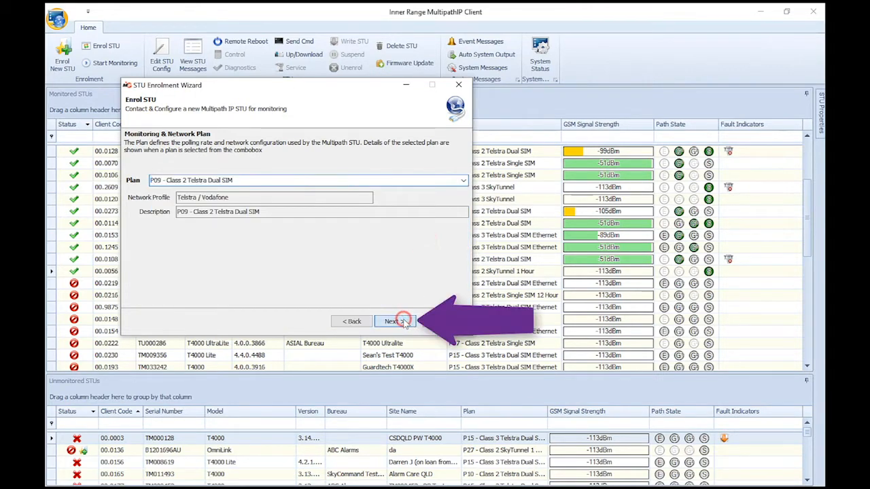
Step: Browse the bureau list, then continue past bureau assignment to communication configuration
left_click(394, 321)
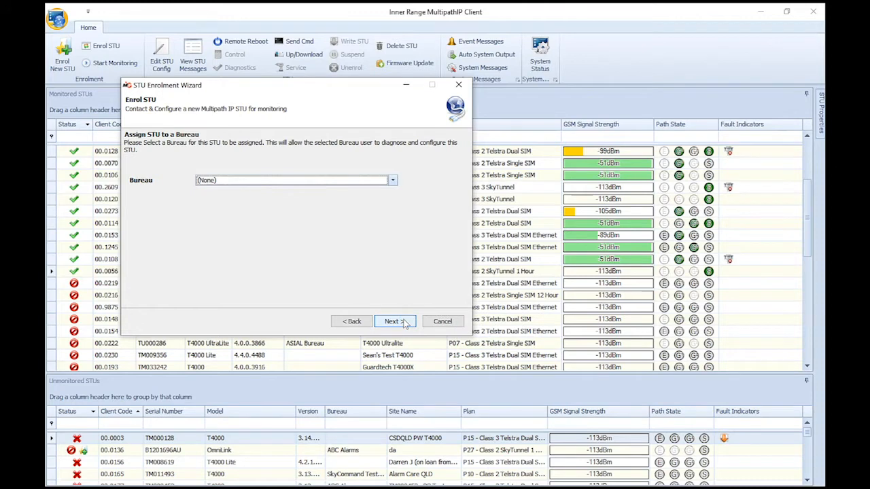
left_click(392, 180)
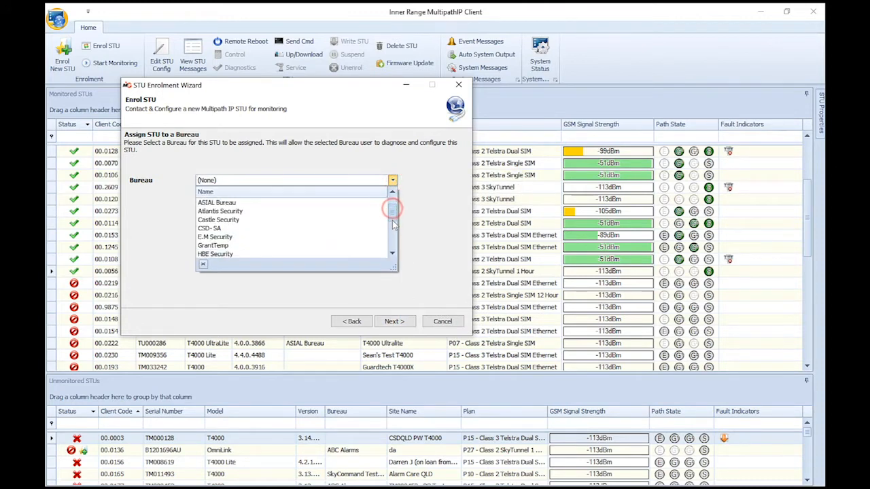
scroll("down", 3)
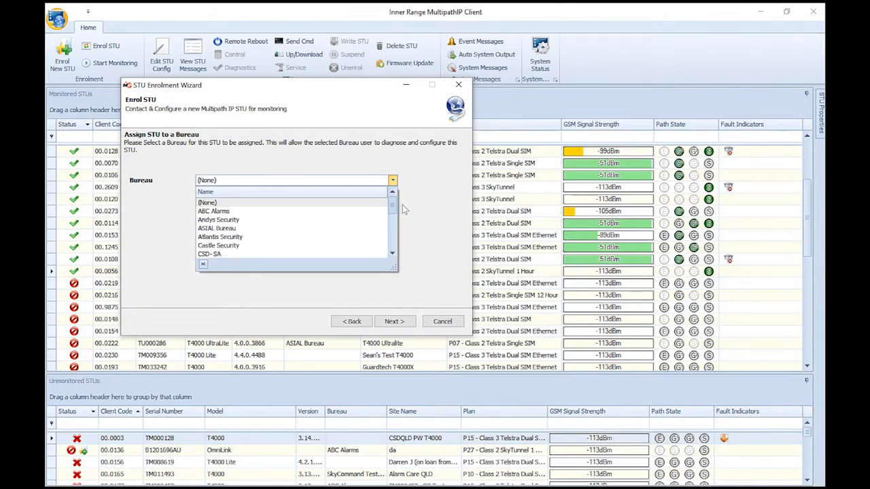
scroll("down", 3)
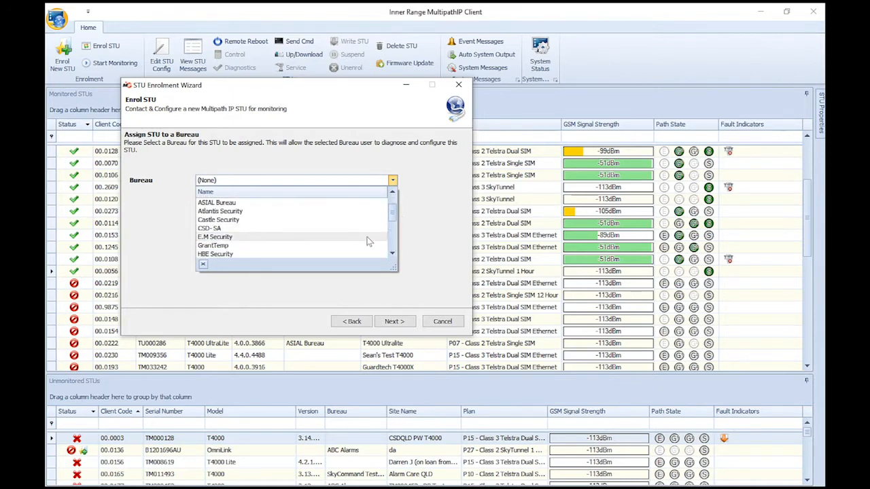
left_click(395, 321)
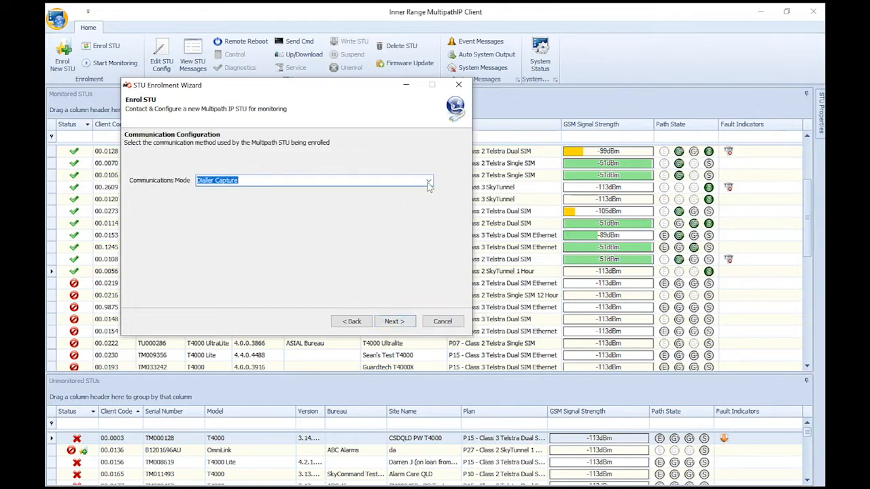
left_click(428, 180)
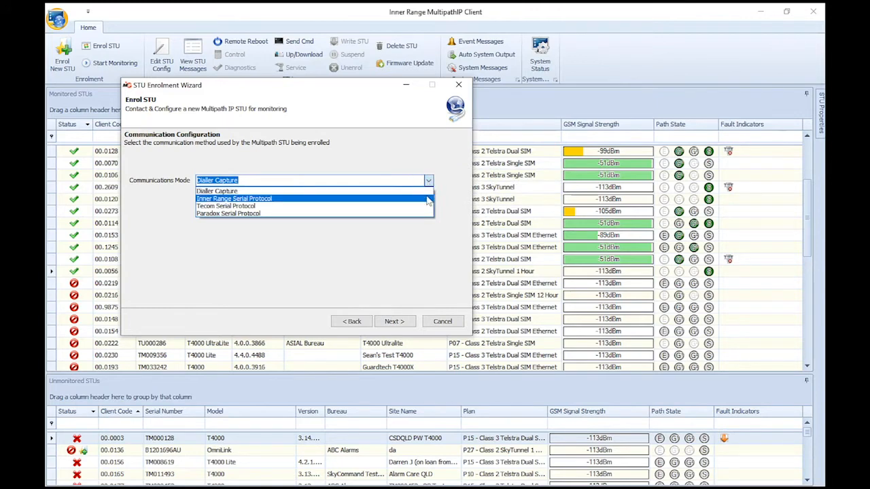
mouse_move(312, 206)
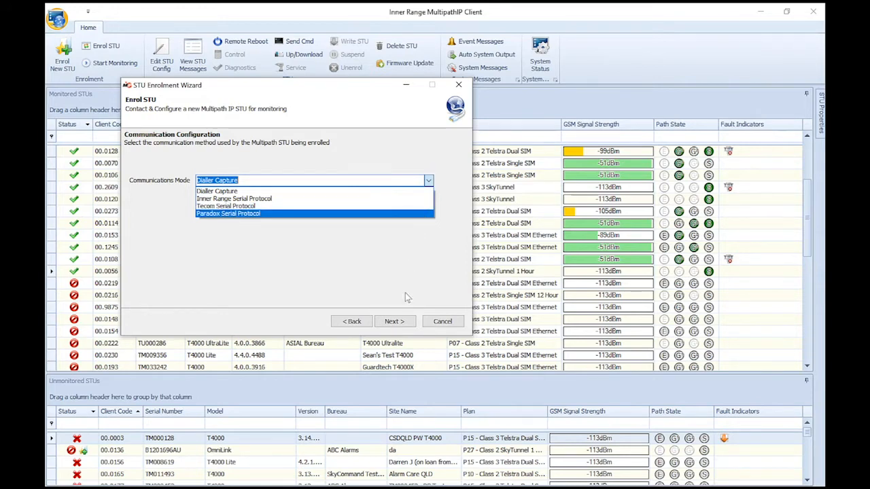
left_click(218, 181)
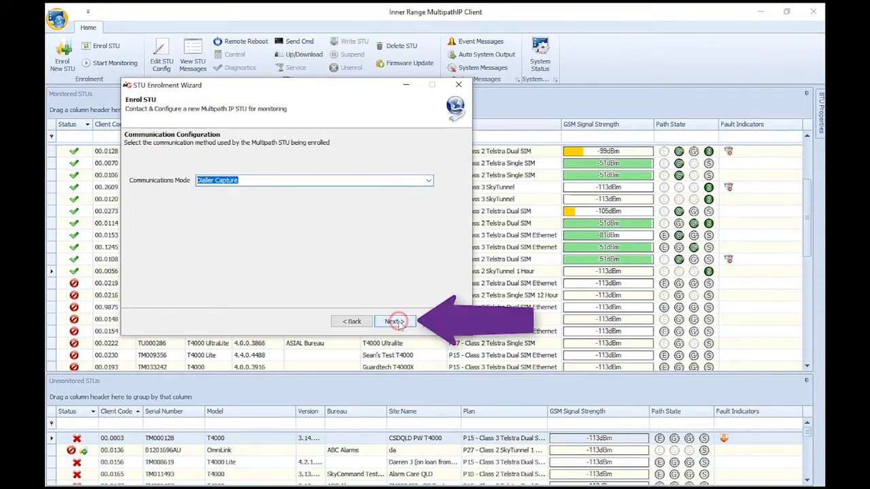
Step: Keep Contact ID reporting, pass the hardware check, and finish enrolling TM000187
left_click(395, 321)
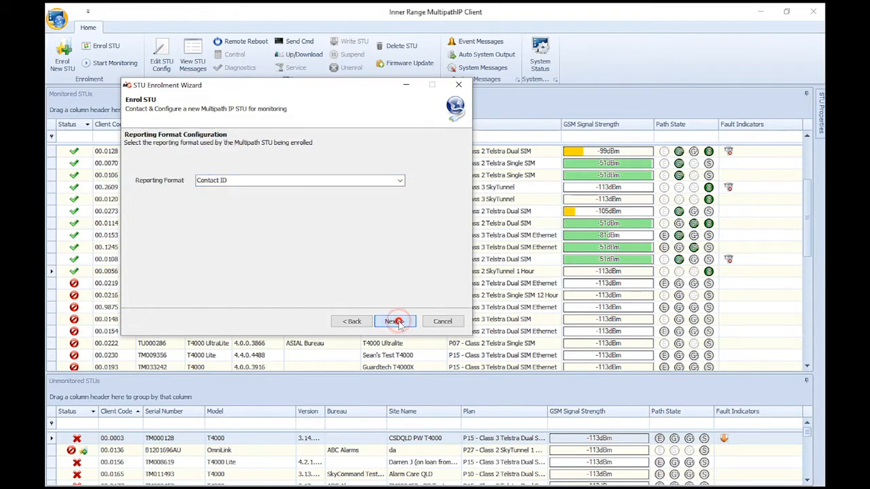
left_click(400, 180)
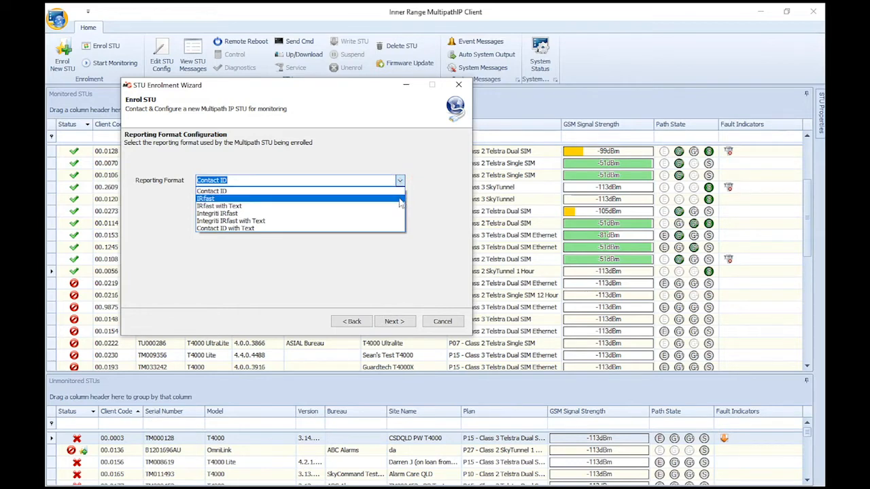
mouse_move(299, 206)
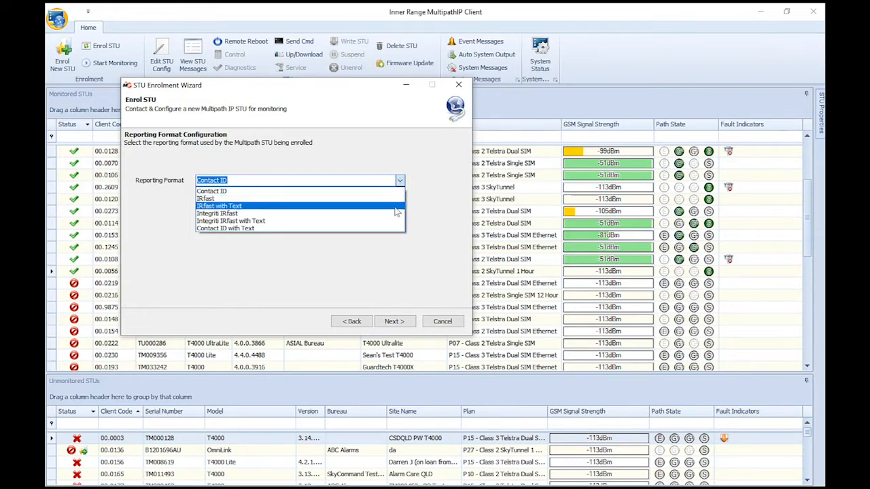
mouse_move(394, 214)
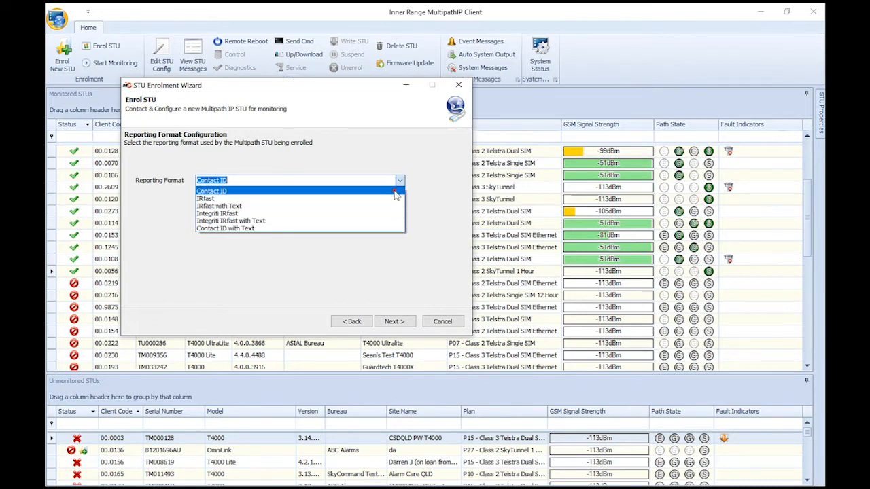
left_click(395, 321)
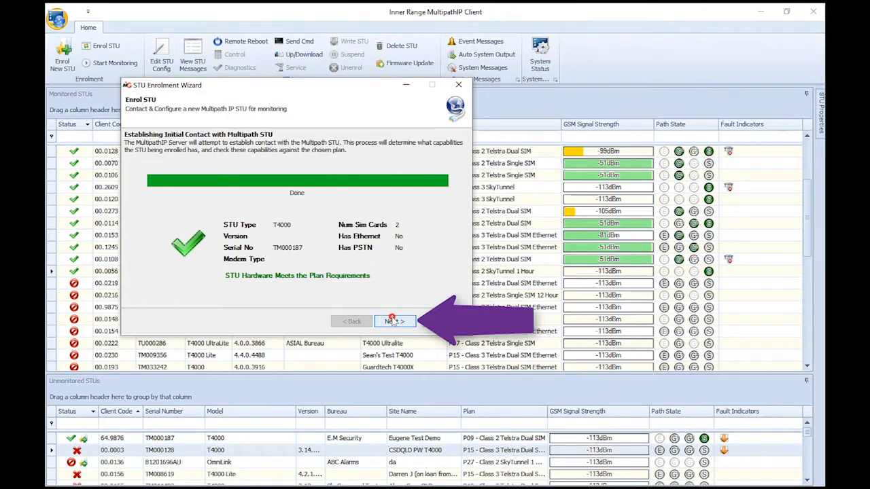
left_click(394, 321)
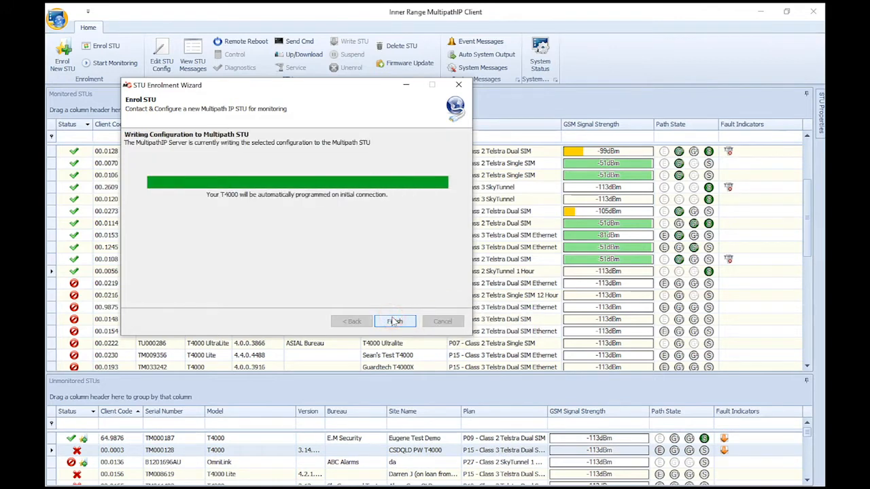
left_click(395, 320)
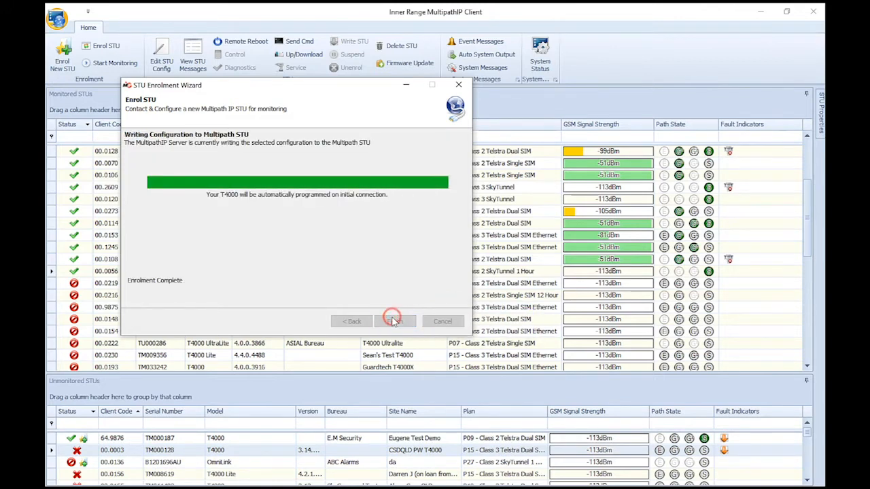
left_click(394, 320)
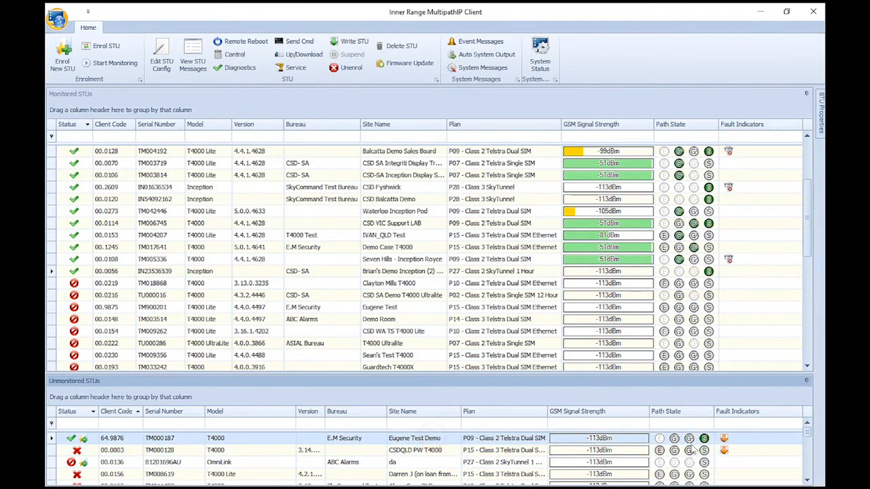
mouse_move(704, 438)
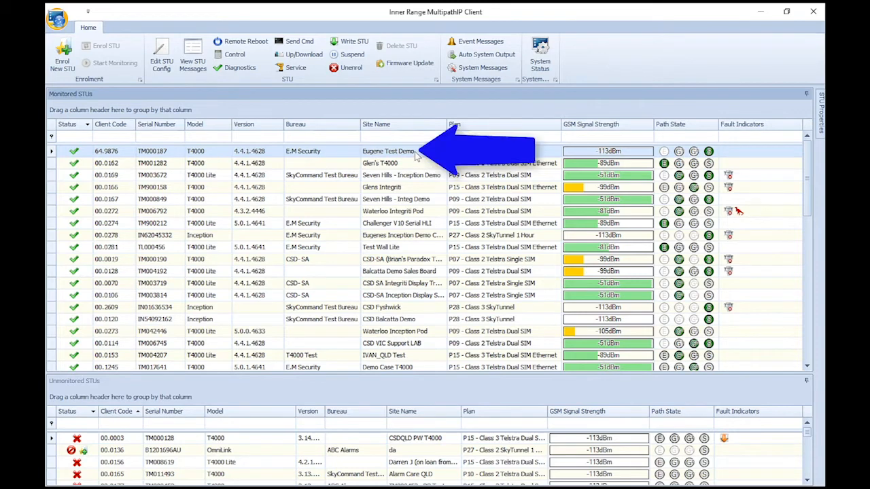
Step: Switch Eugene Test Demo to plan P15 - Class 3 Telstra Dual SIM Ethernet and write its programming
right_click(408, 150)
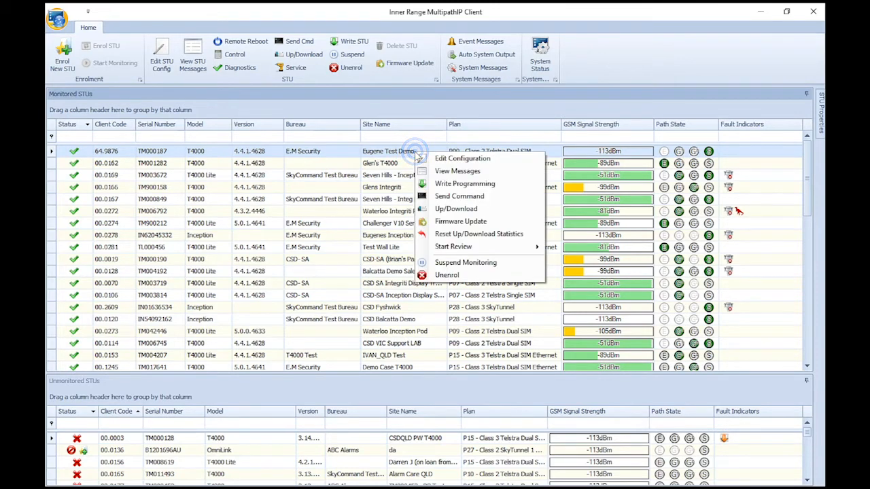
left_click(443, 163)
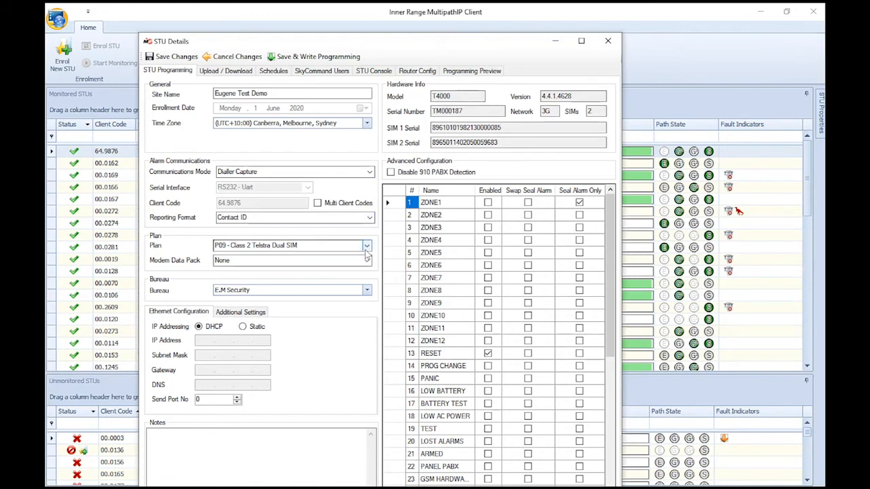
left_click(366, 245)
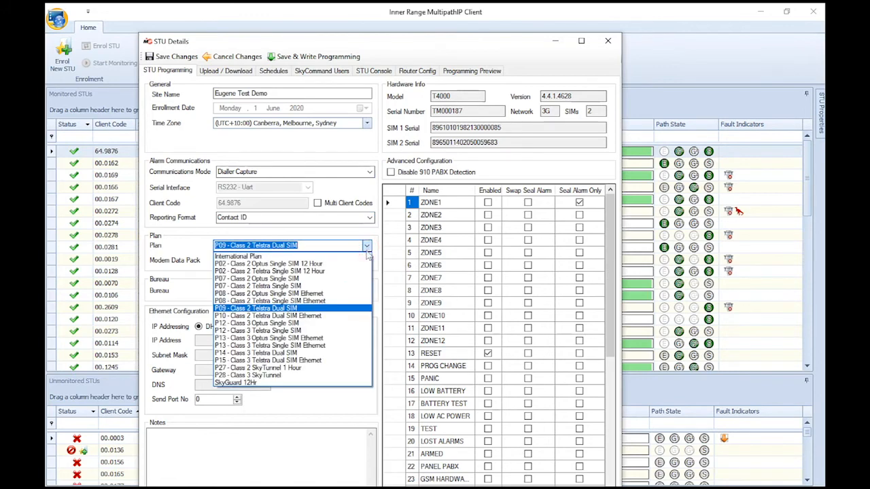
mouse_move(292, 360)
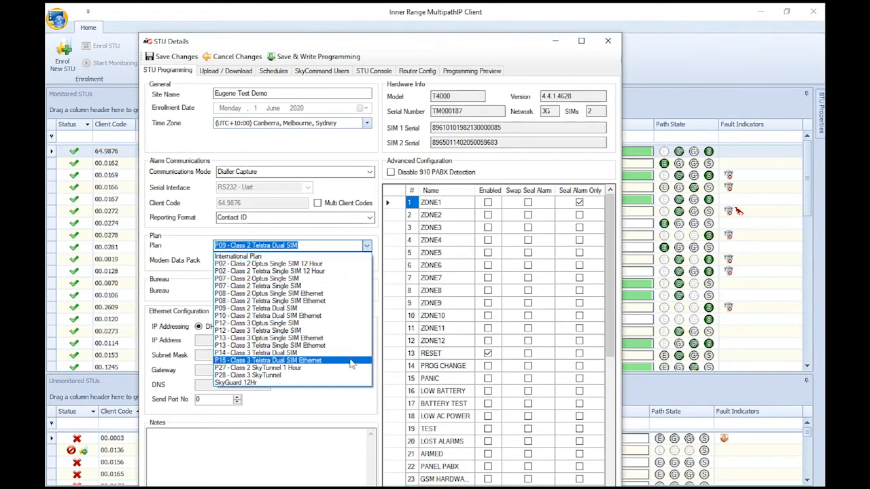
left_click(268, 360)
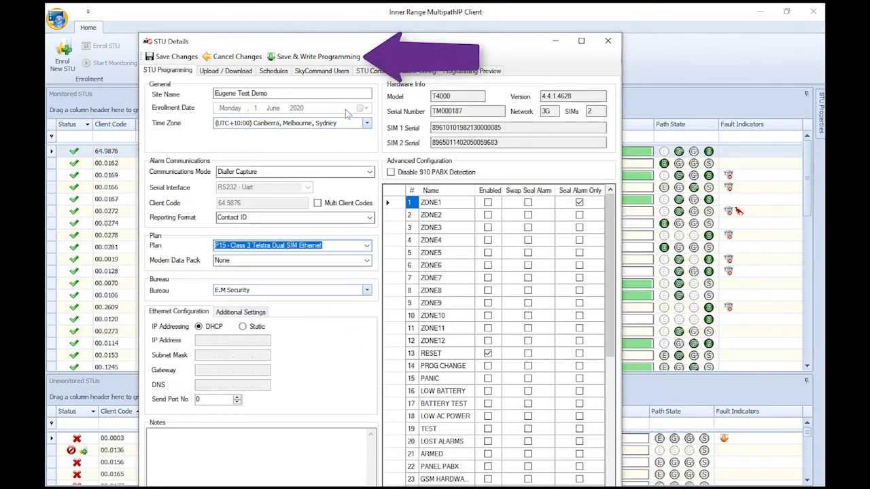
left_click(313, 56)
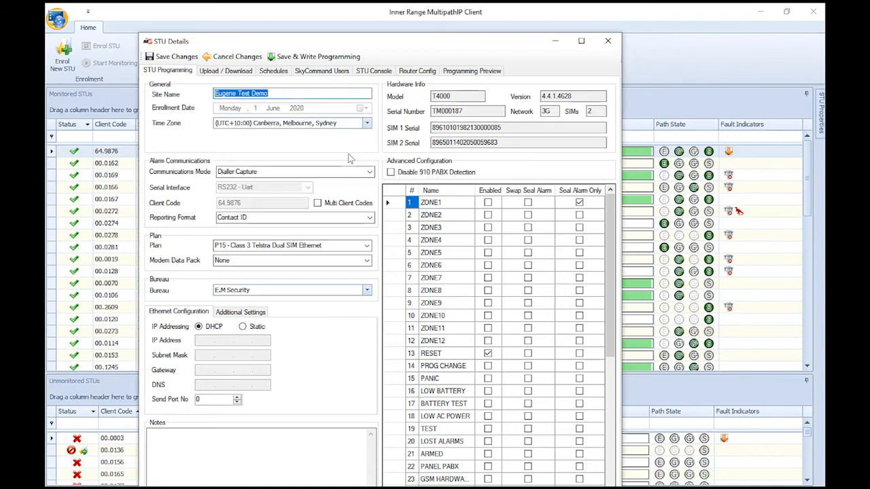
mouse_move(361, 154)
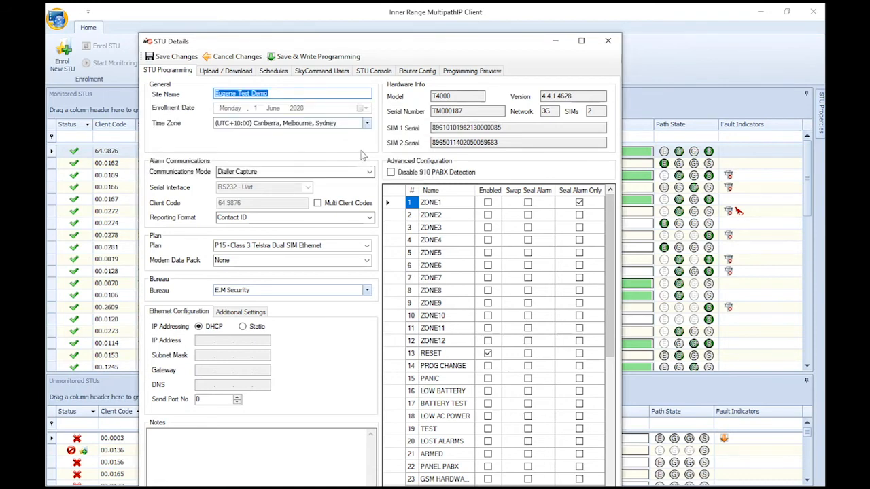
left_click(607, 41)
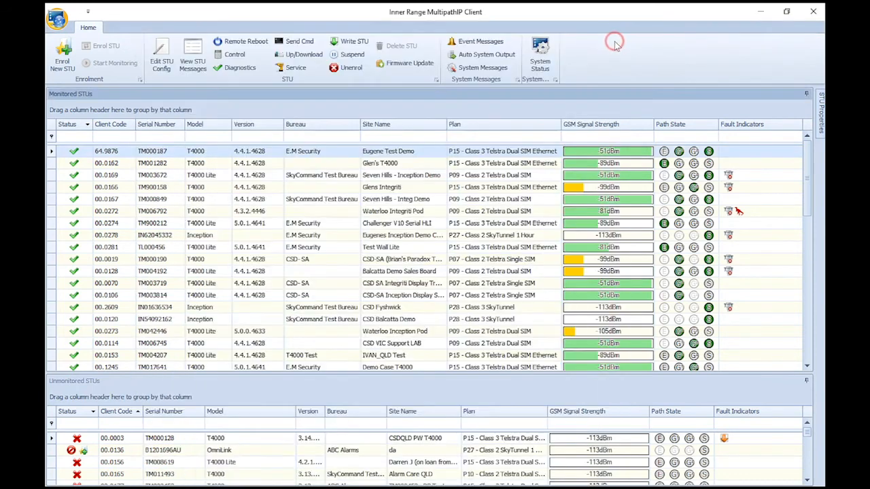
mouse_move(394, 133)
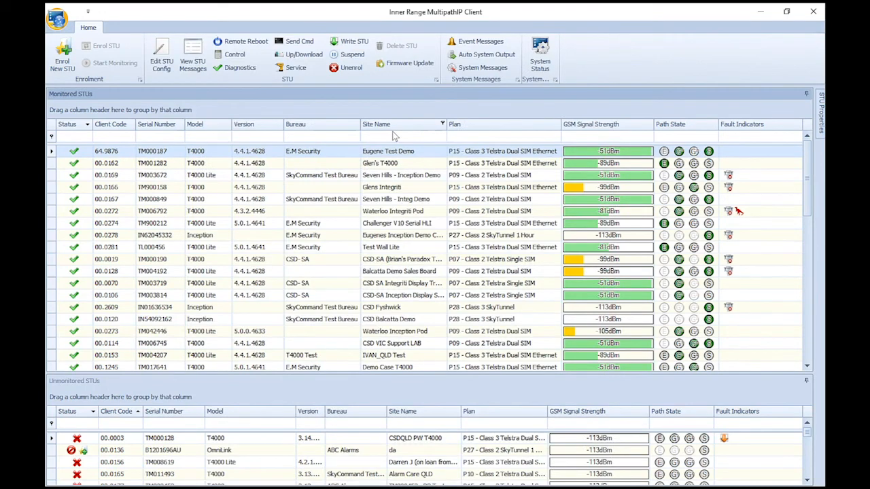